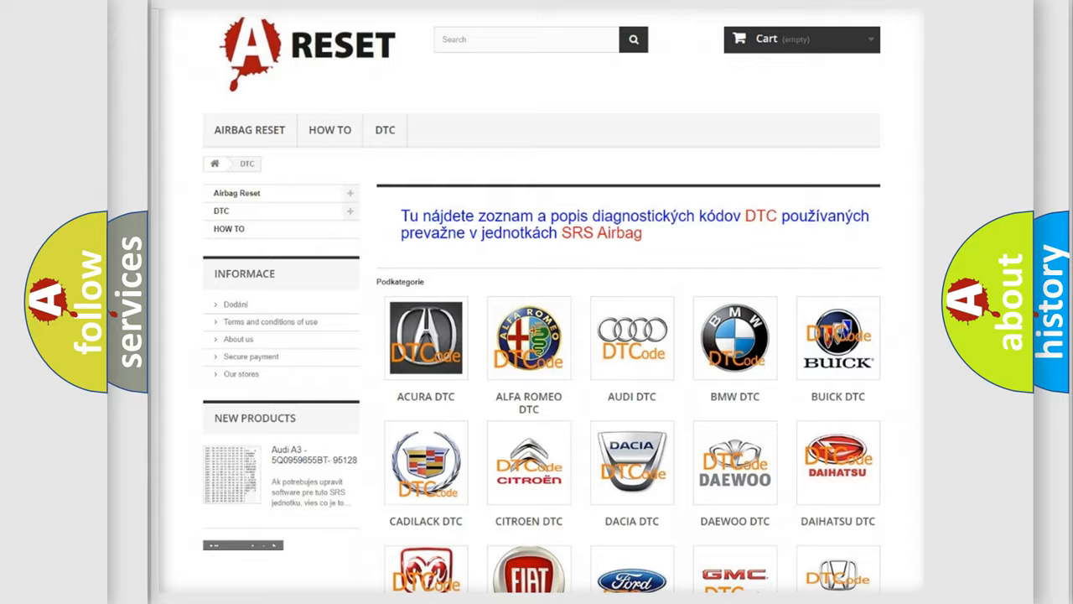
pyautogui.scroll(-3)
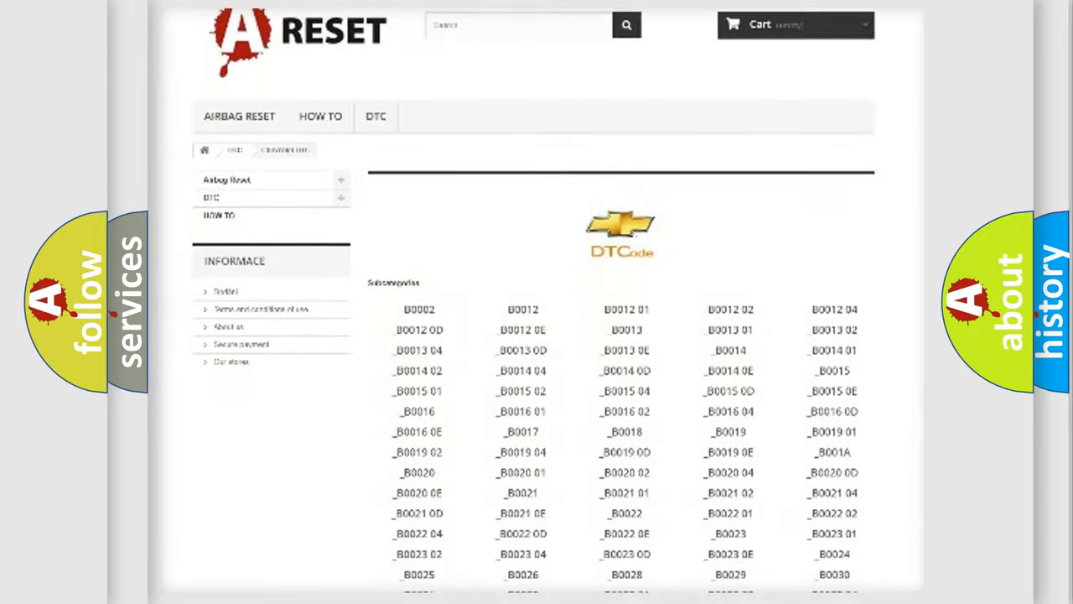
pyautogui.scroll(-3)
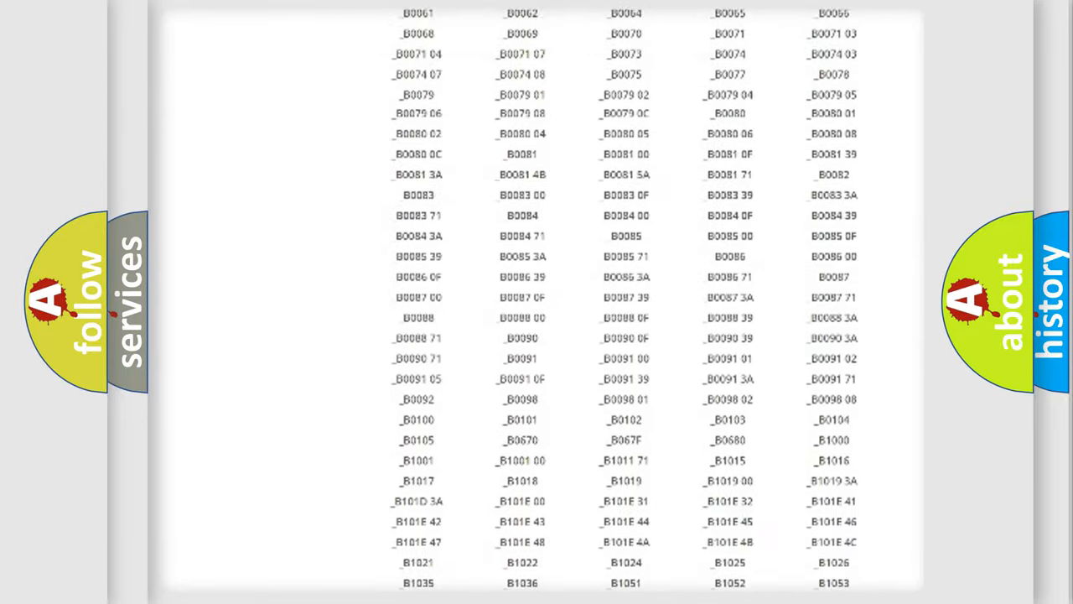